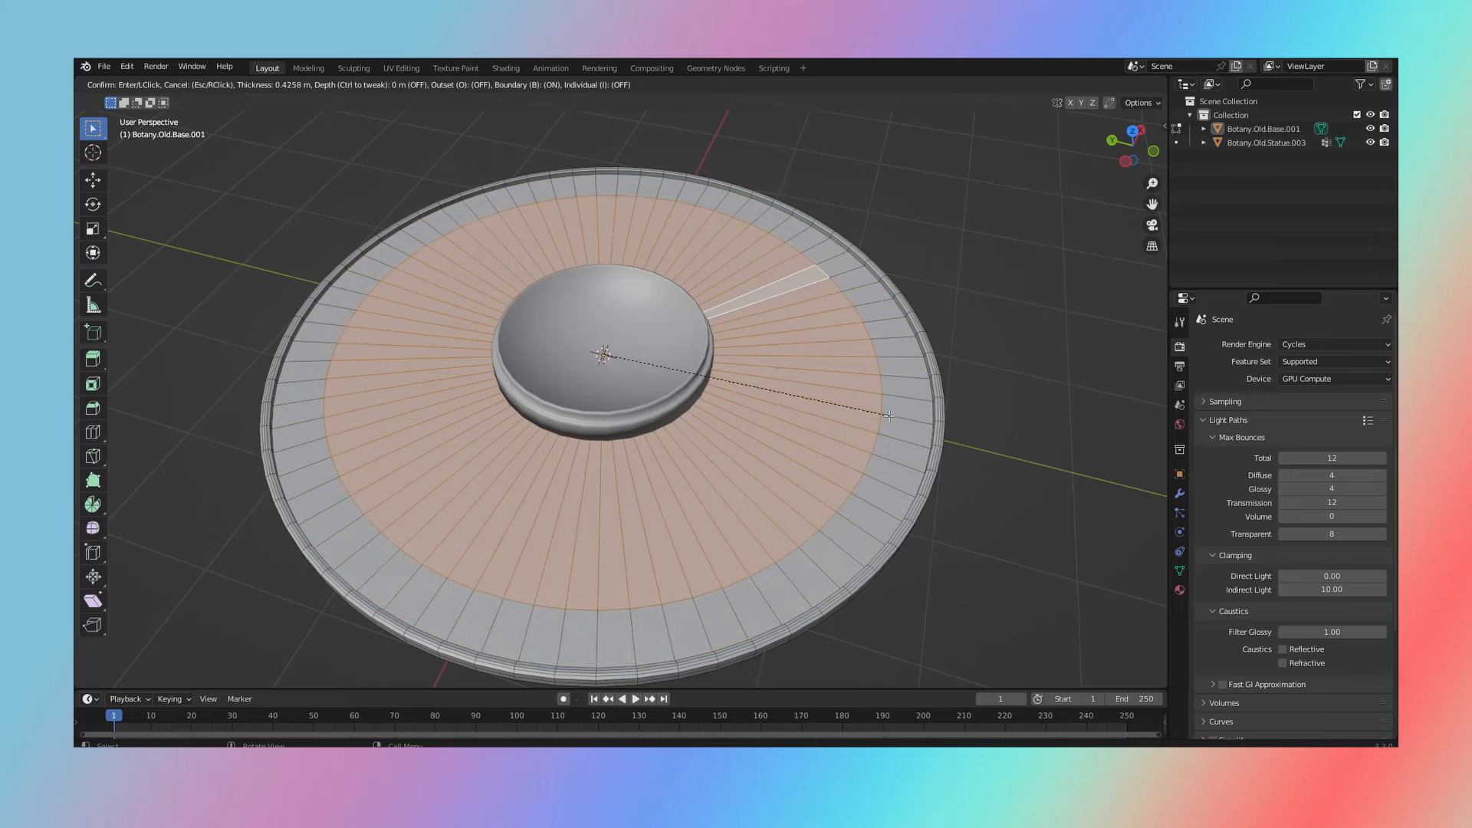
mouse_move(883, 415)
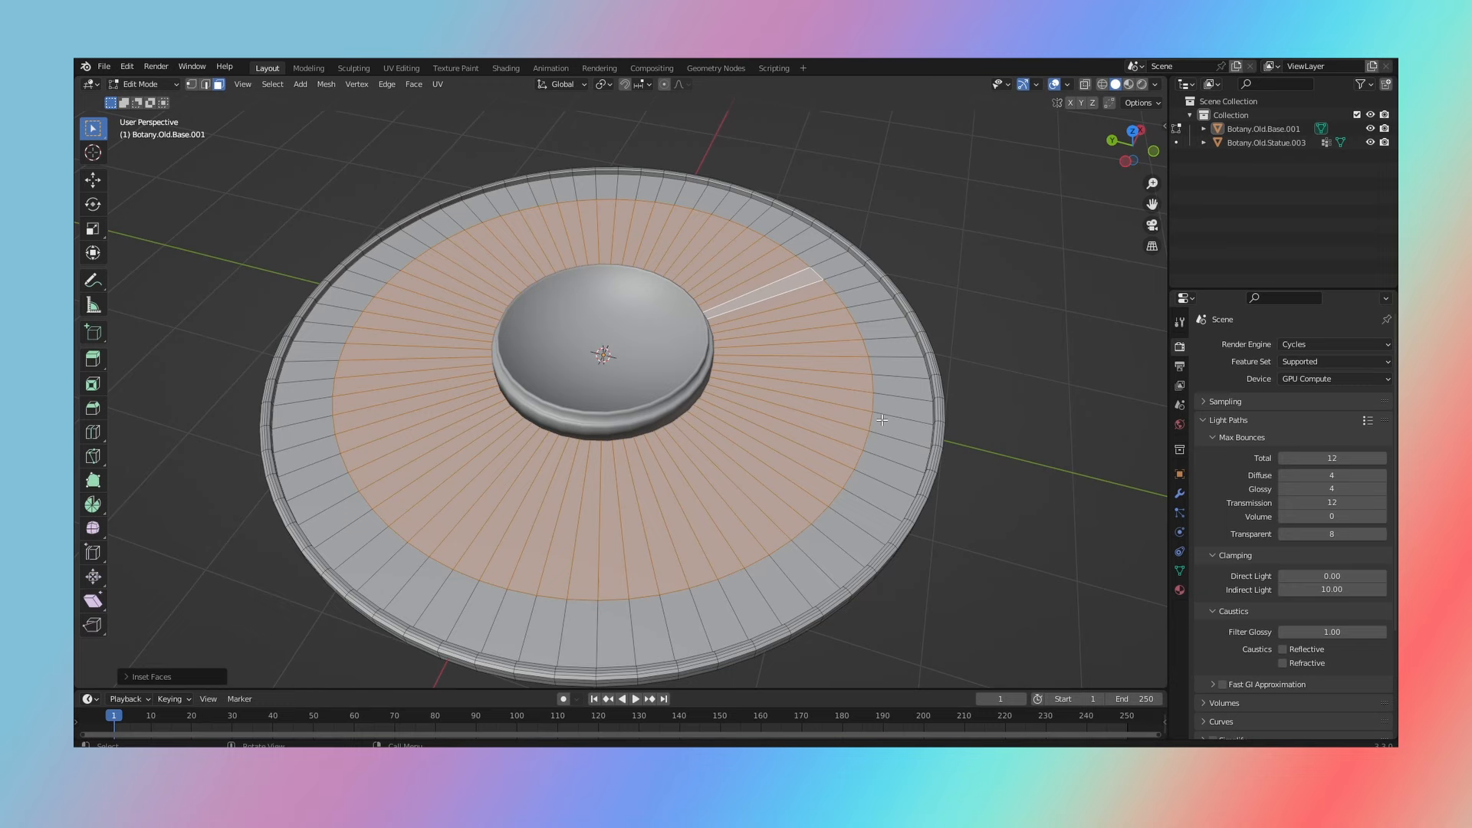
Undo the top-face inset on the planter base and return to Edit Mode with nothing selected
key("Tab")
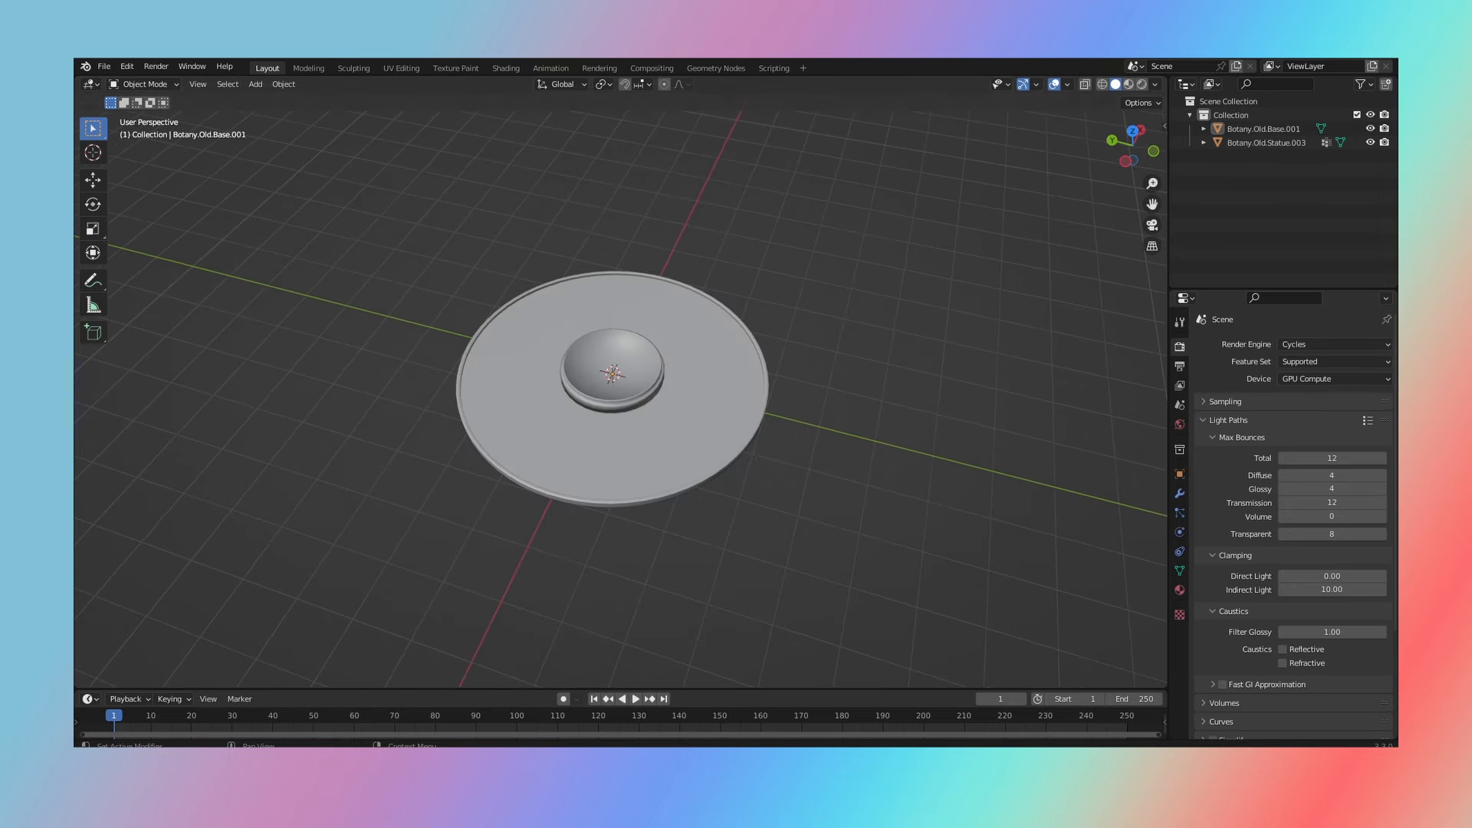
key("Tab")
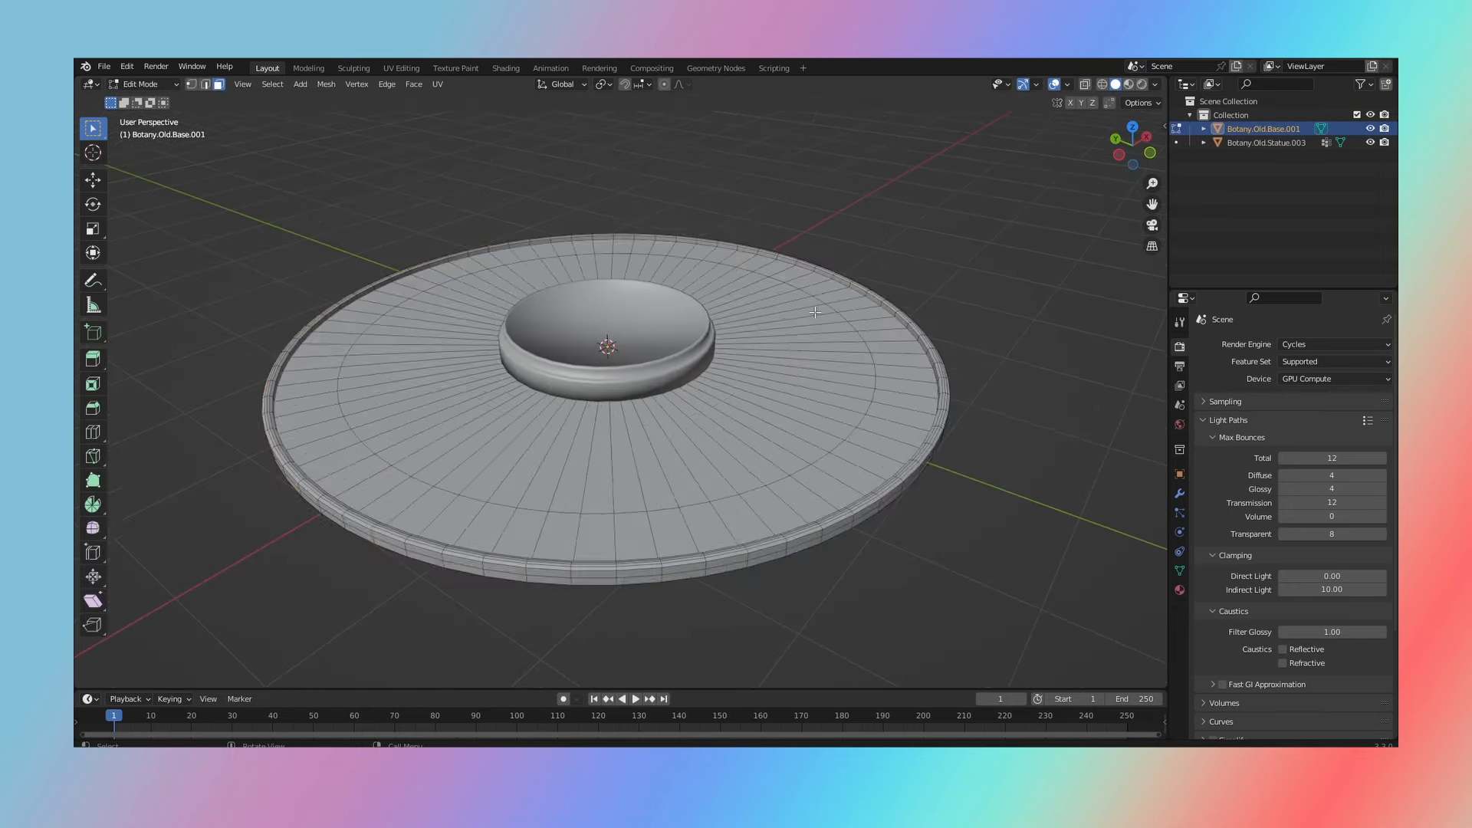
Scale the pink wall's lower edge into a smooth central arch with many vertical edge loops
key("s")
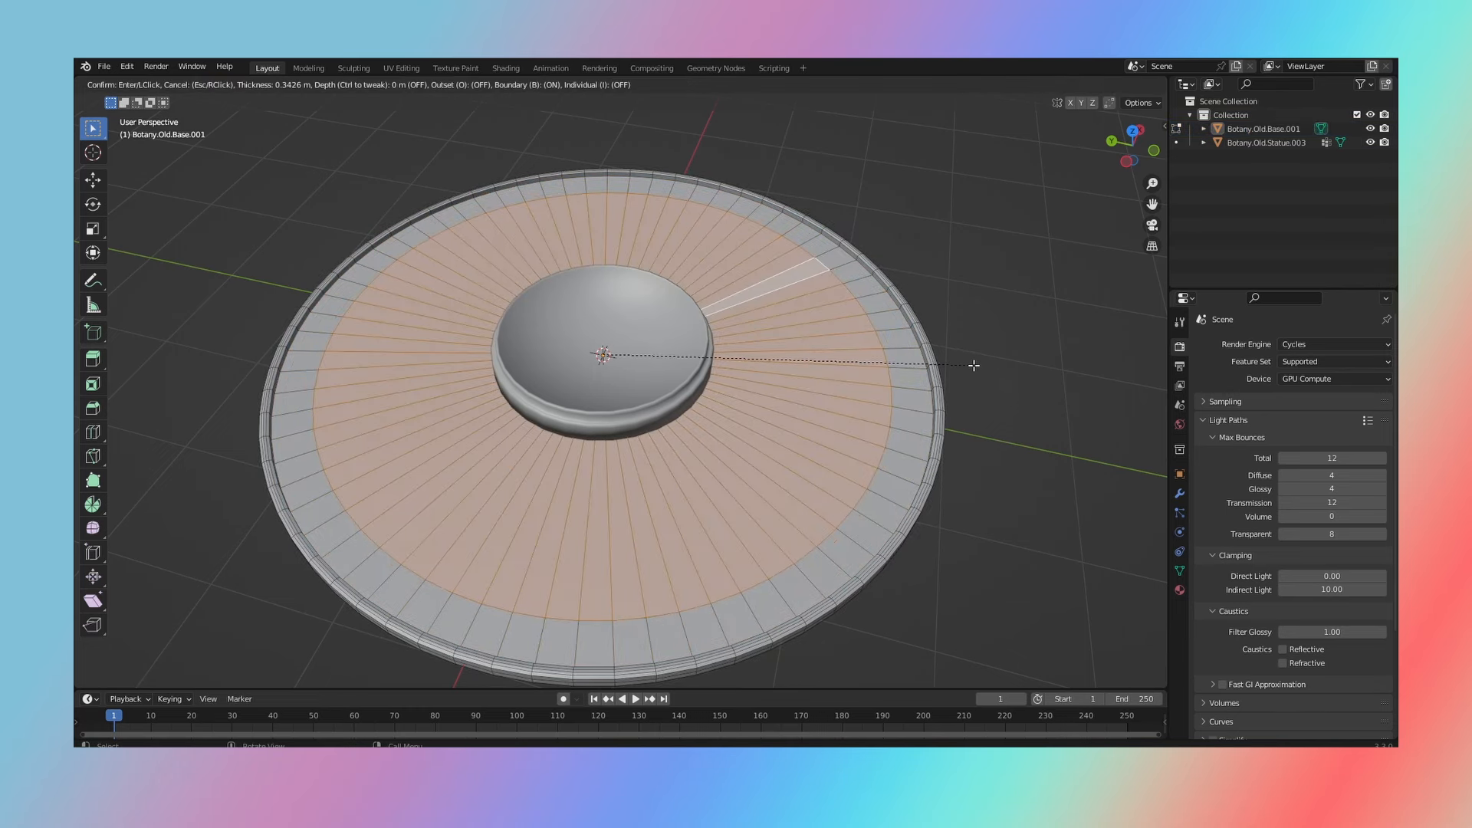
mouse_move(974, 365)
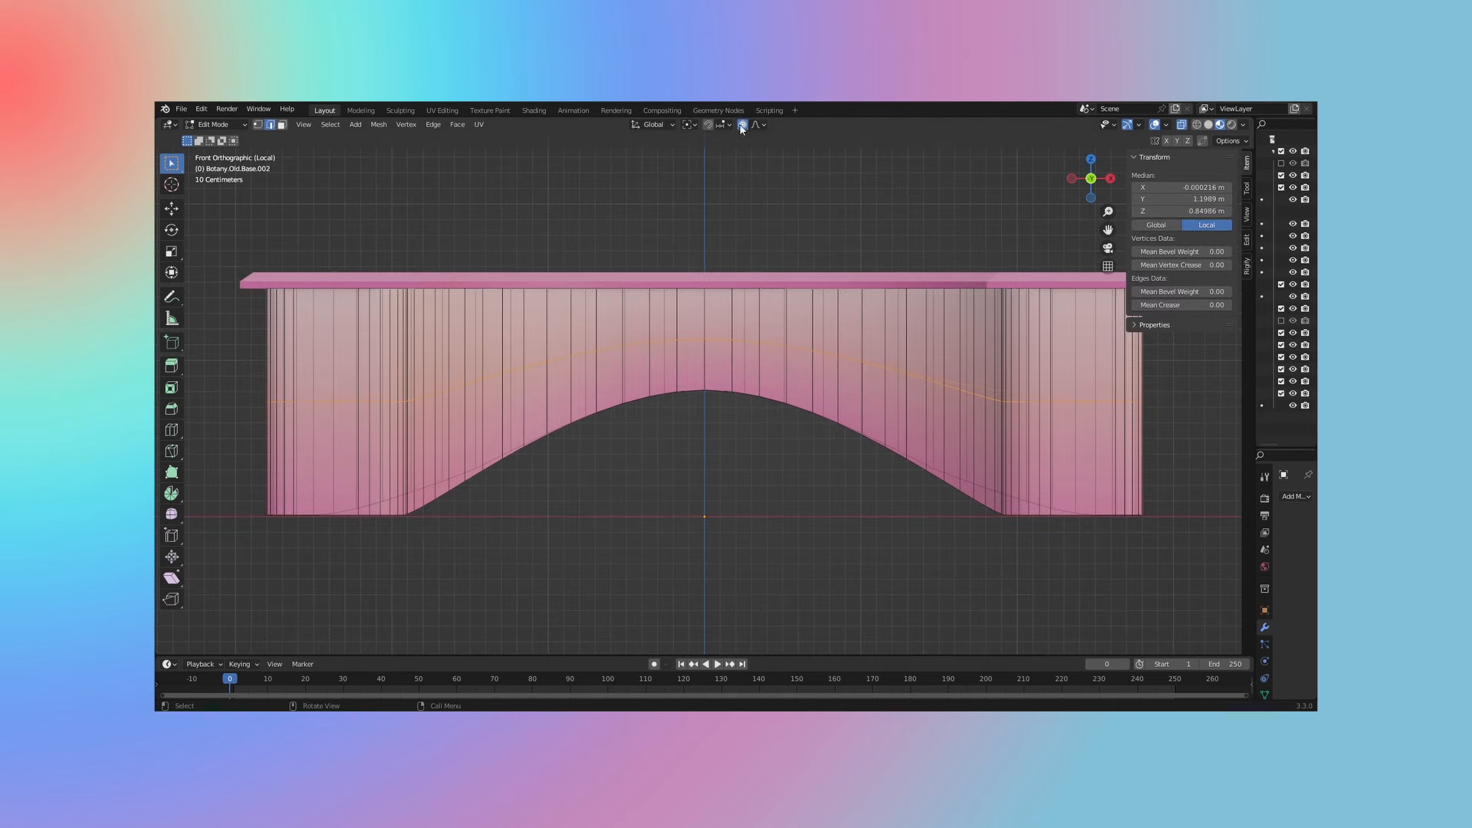
Edge-slide a wall loop at factor 0.7, then return to Object Mode to view the planter
key("g")
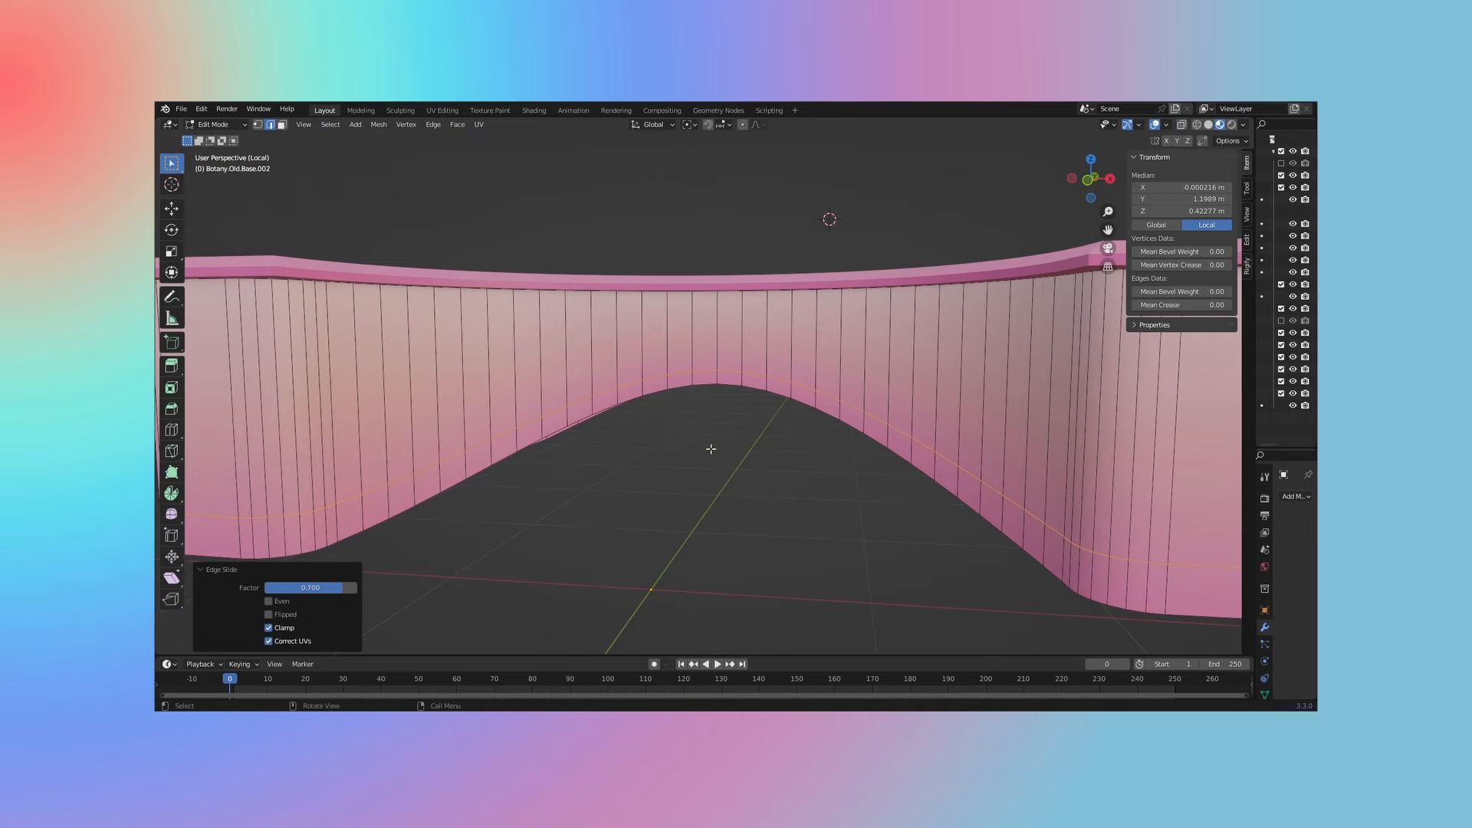
key("1")
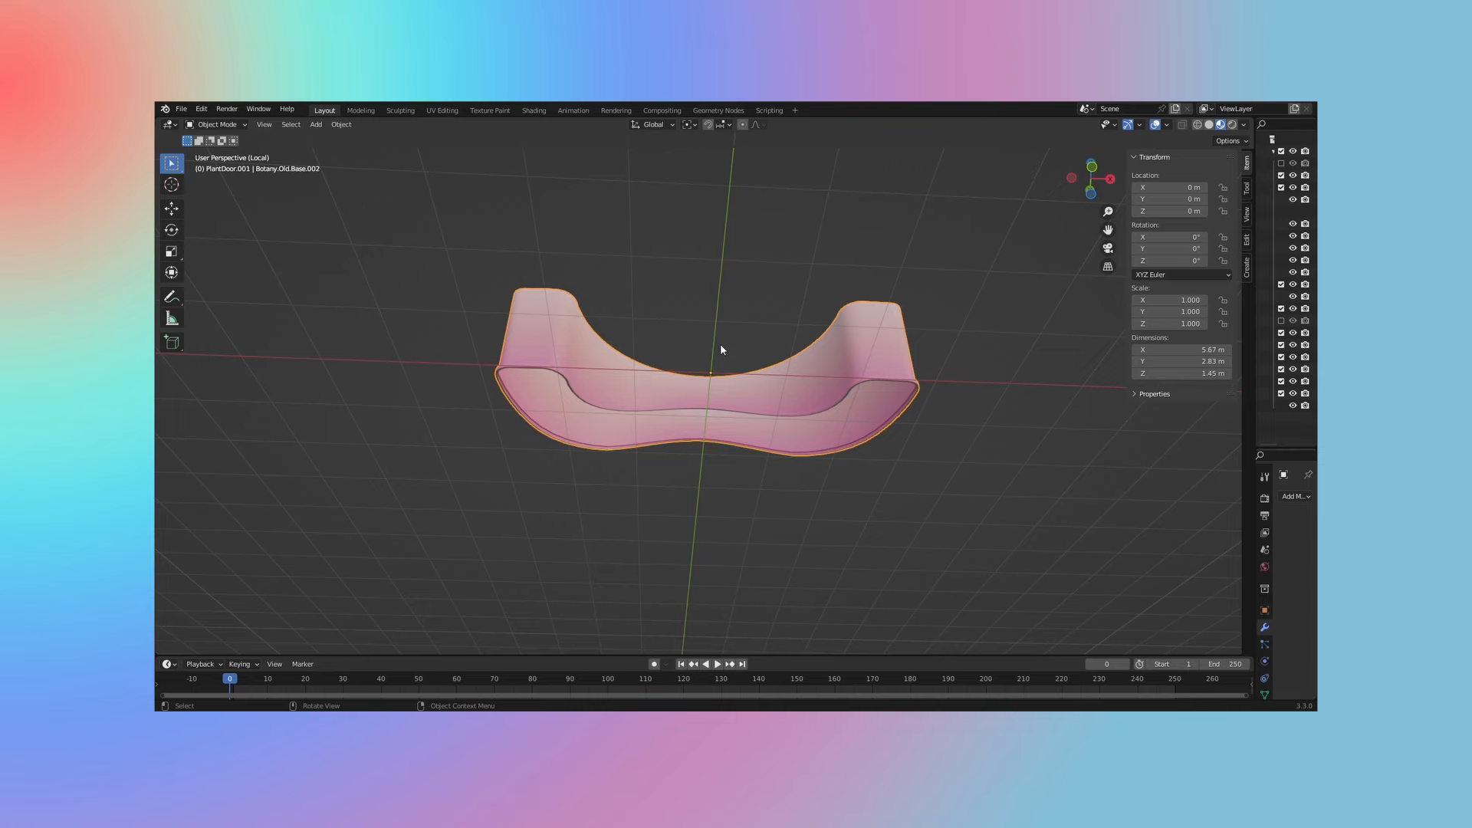
key("Tab")
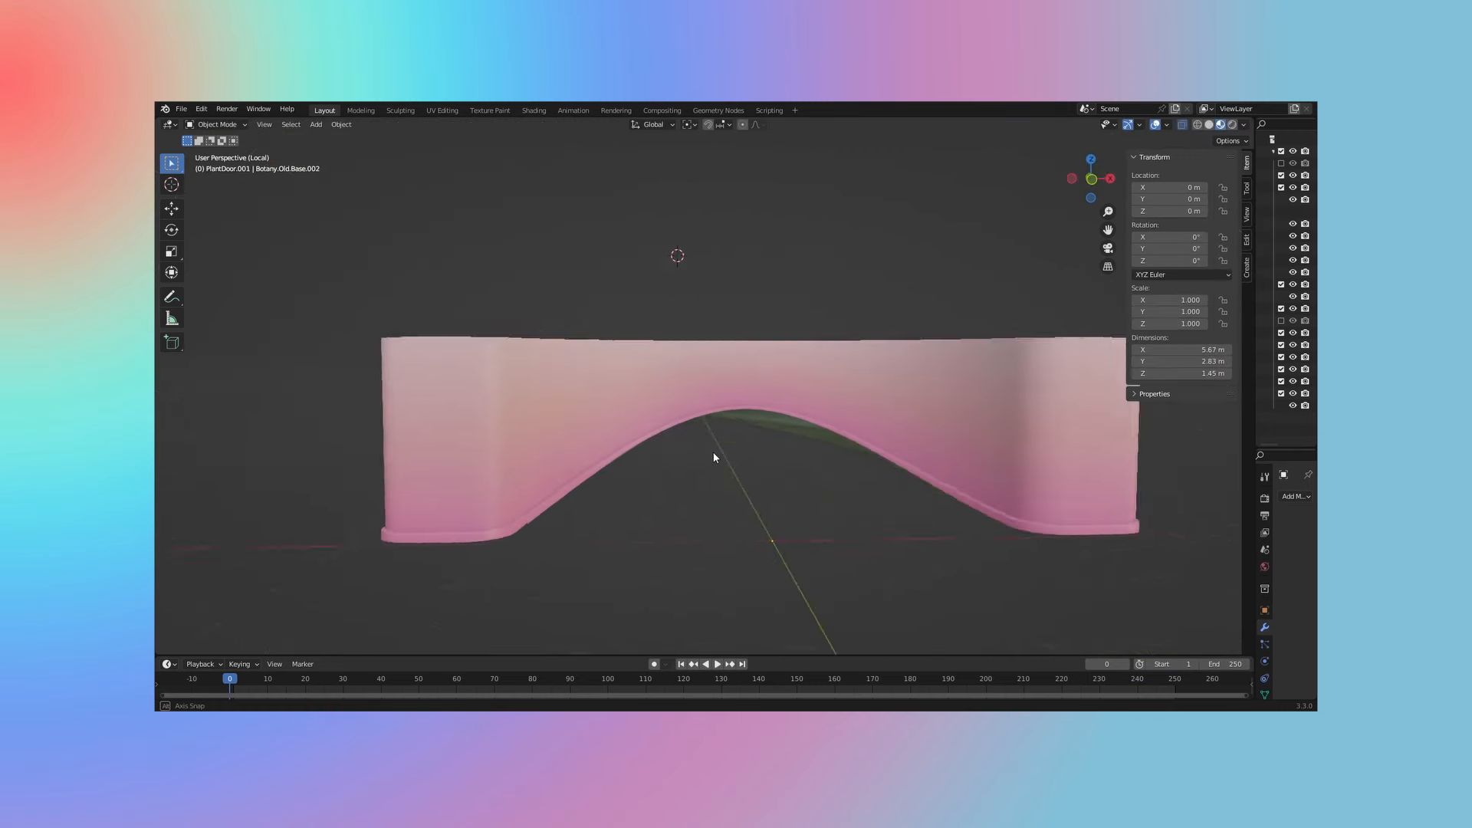
left_click_drag(714, 458, 804, 391)
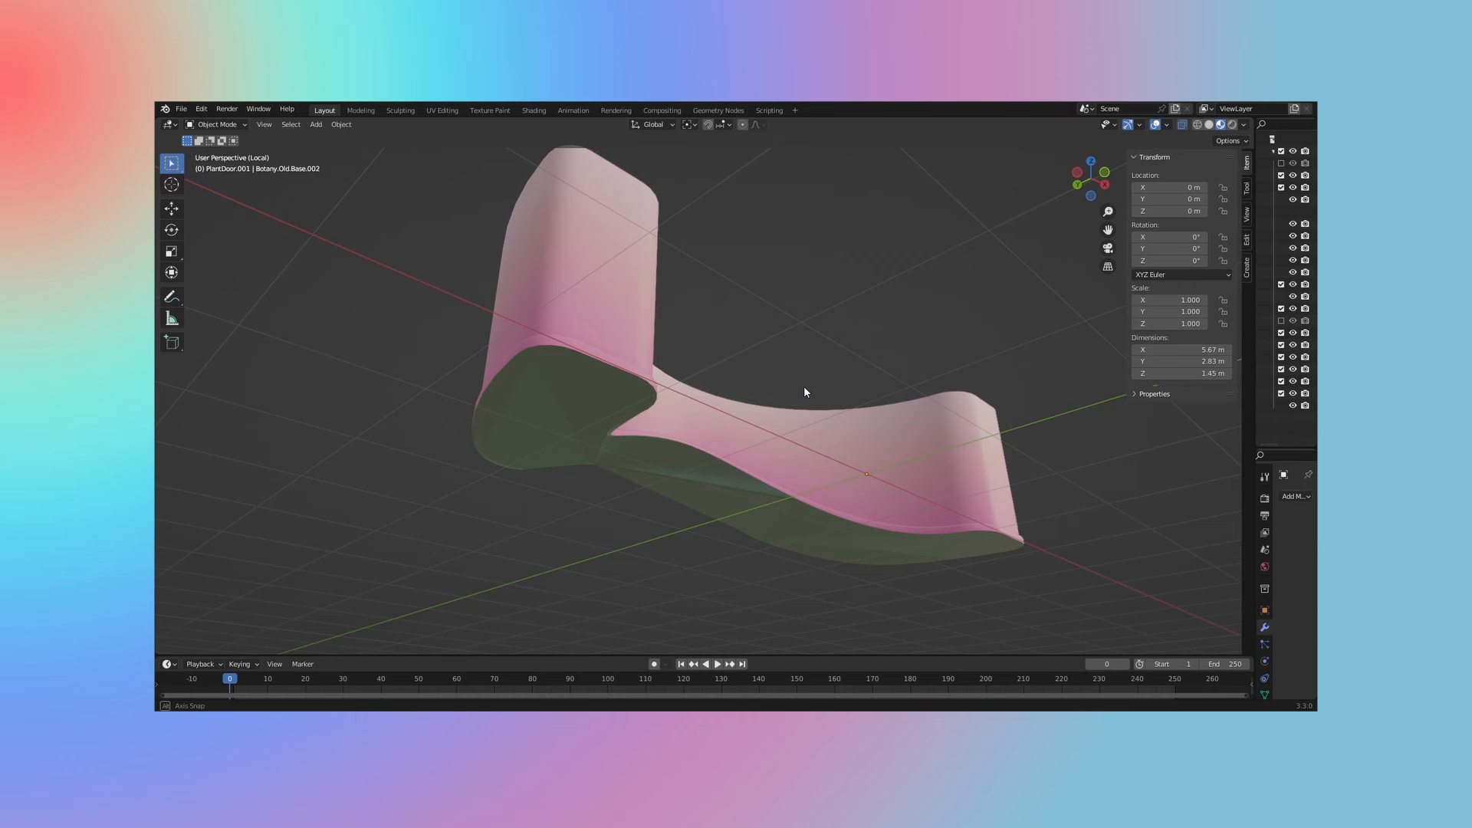
key("Tab")
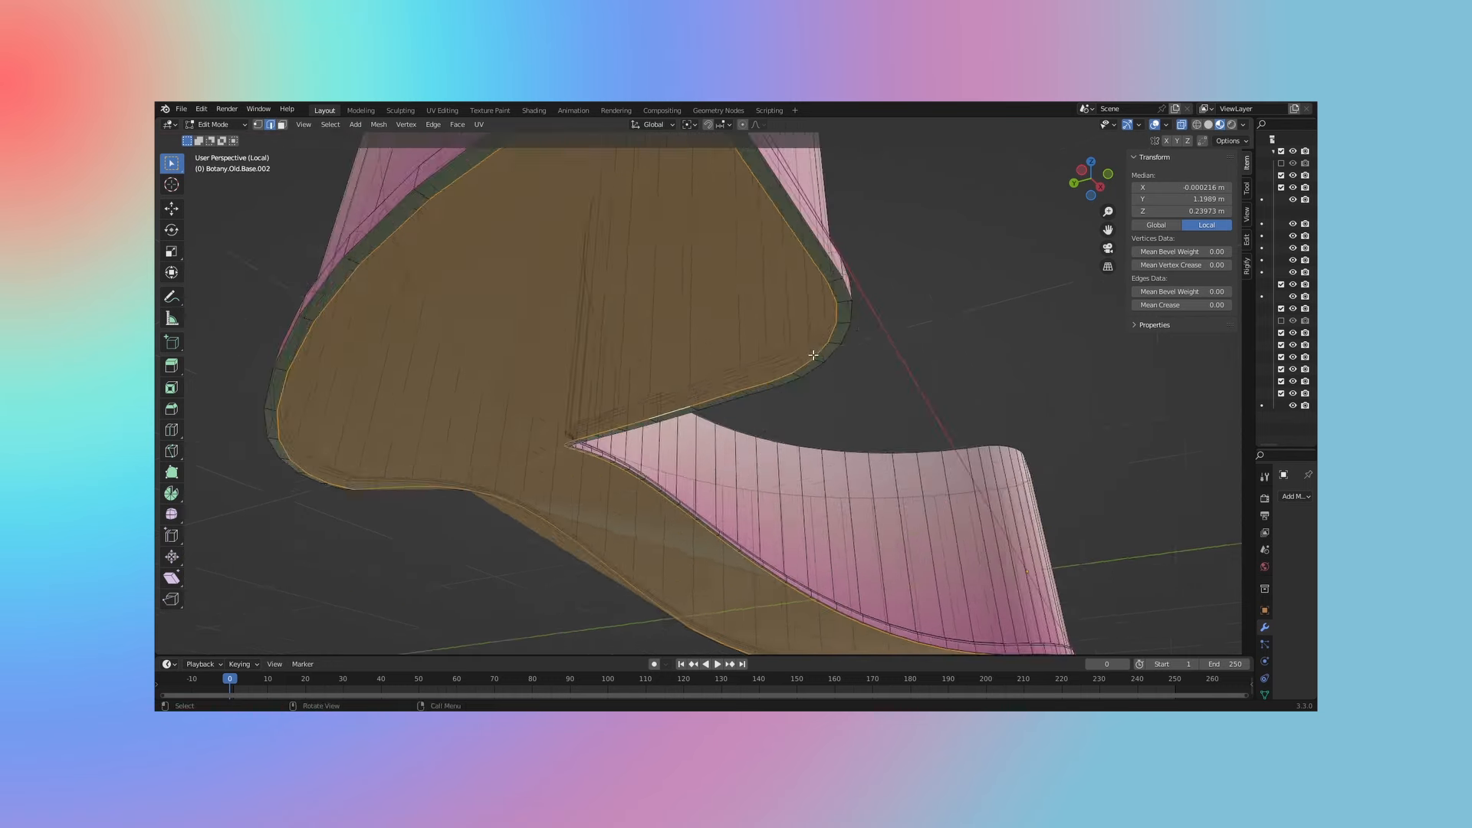
key("Tab")
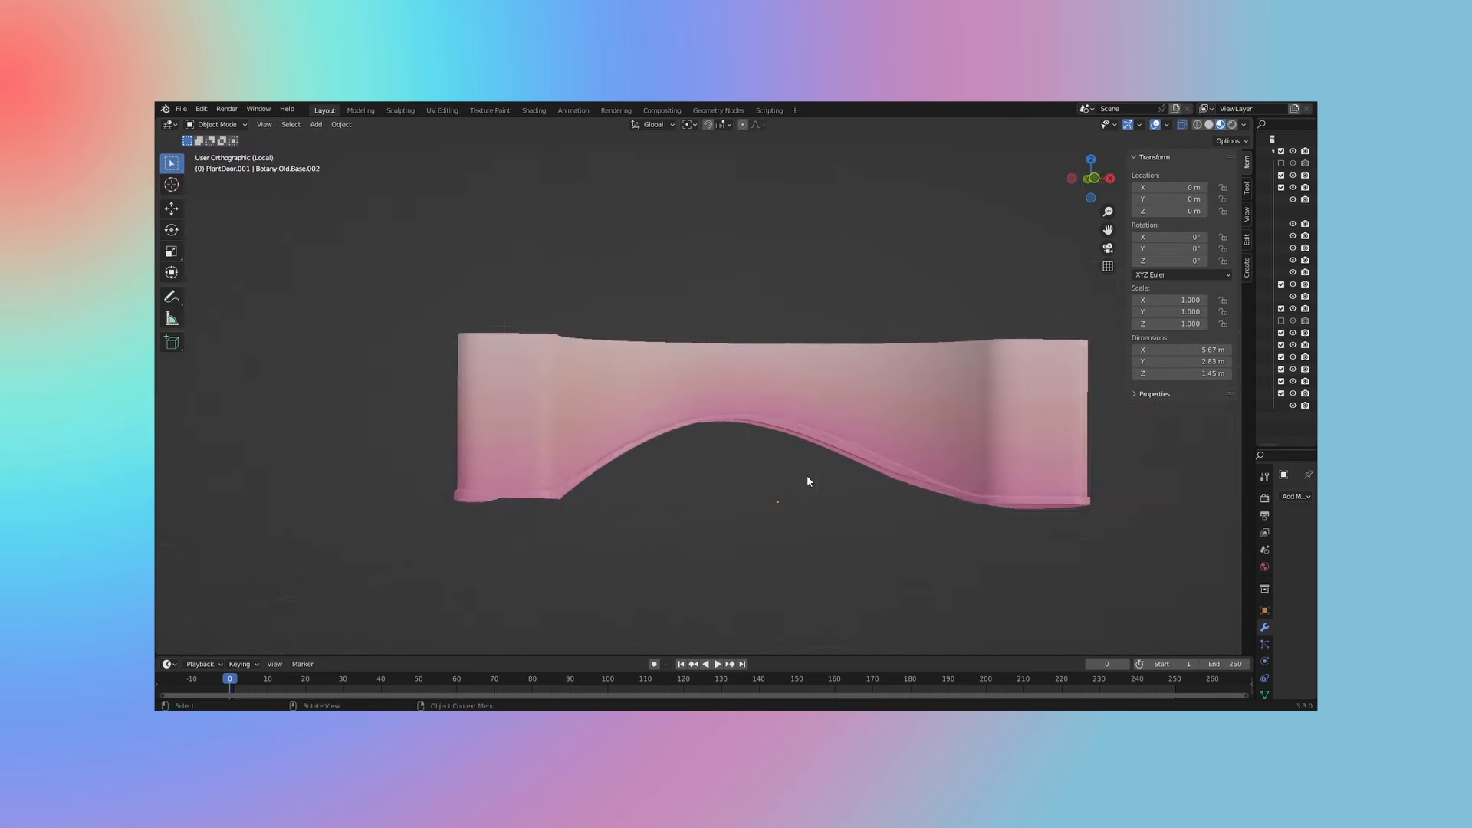
left_click_drag(807, 481, 890, 397)
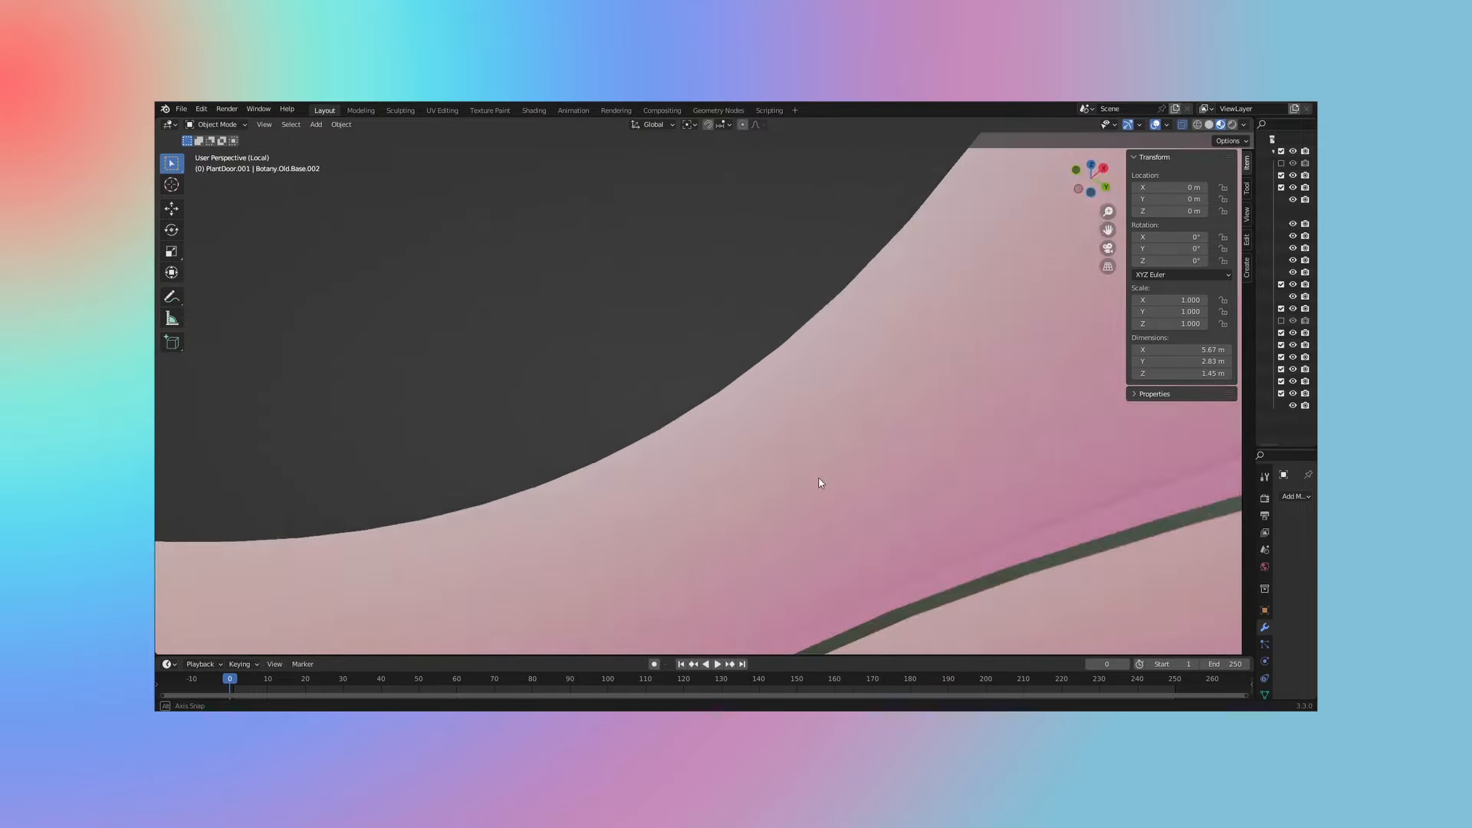
key("Tab")
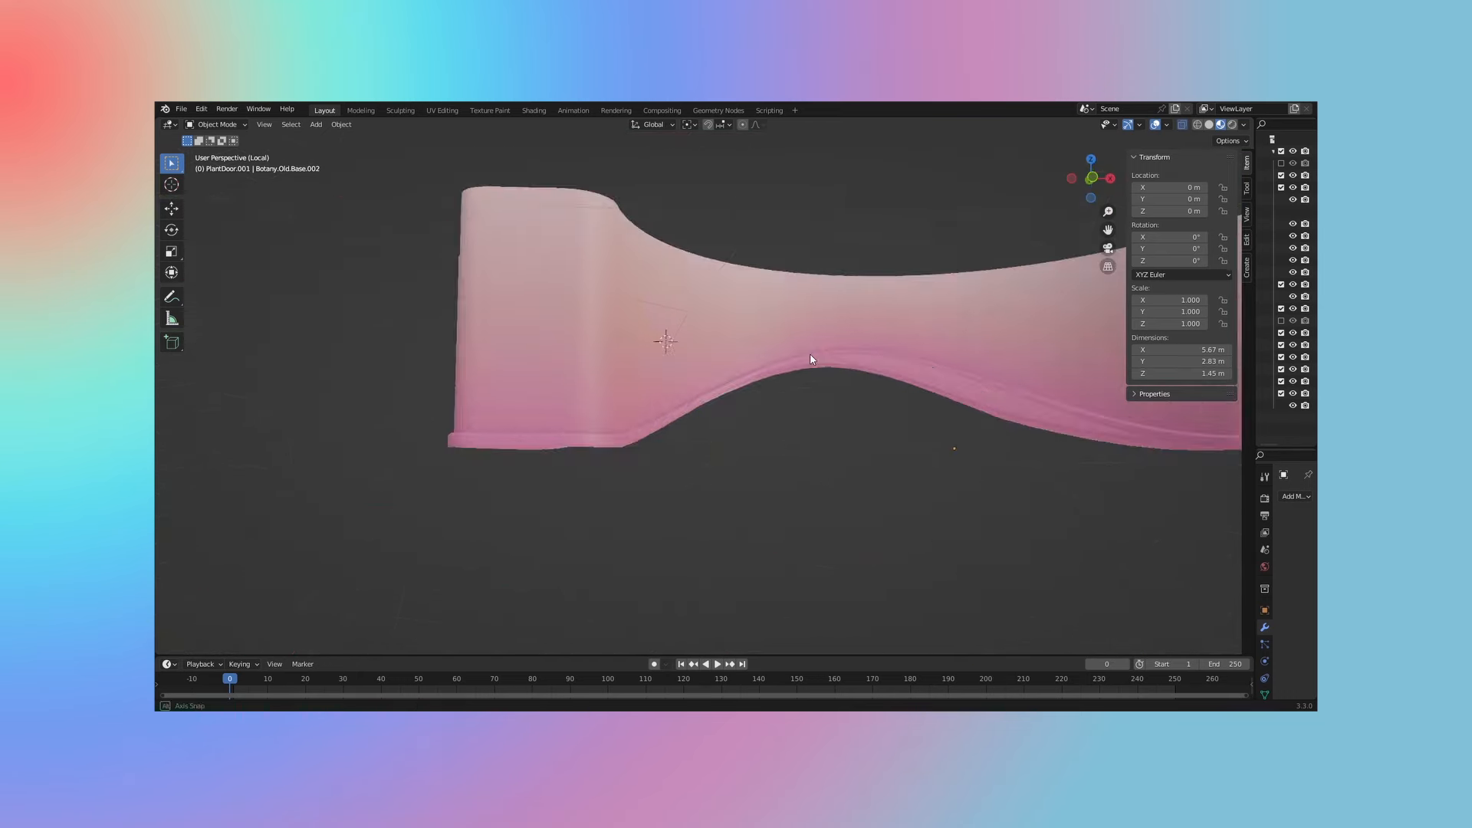
key("Tab")
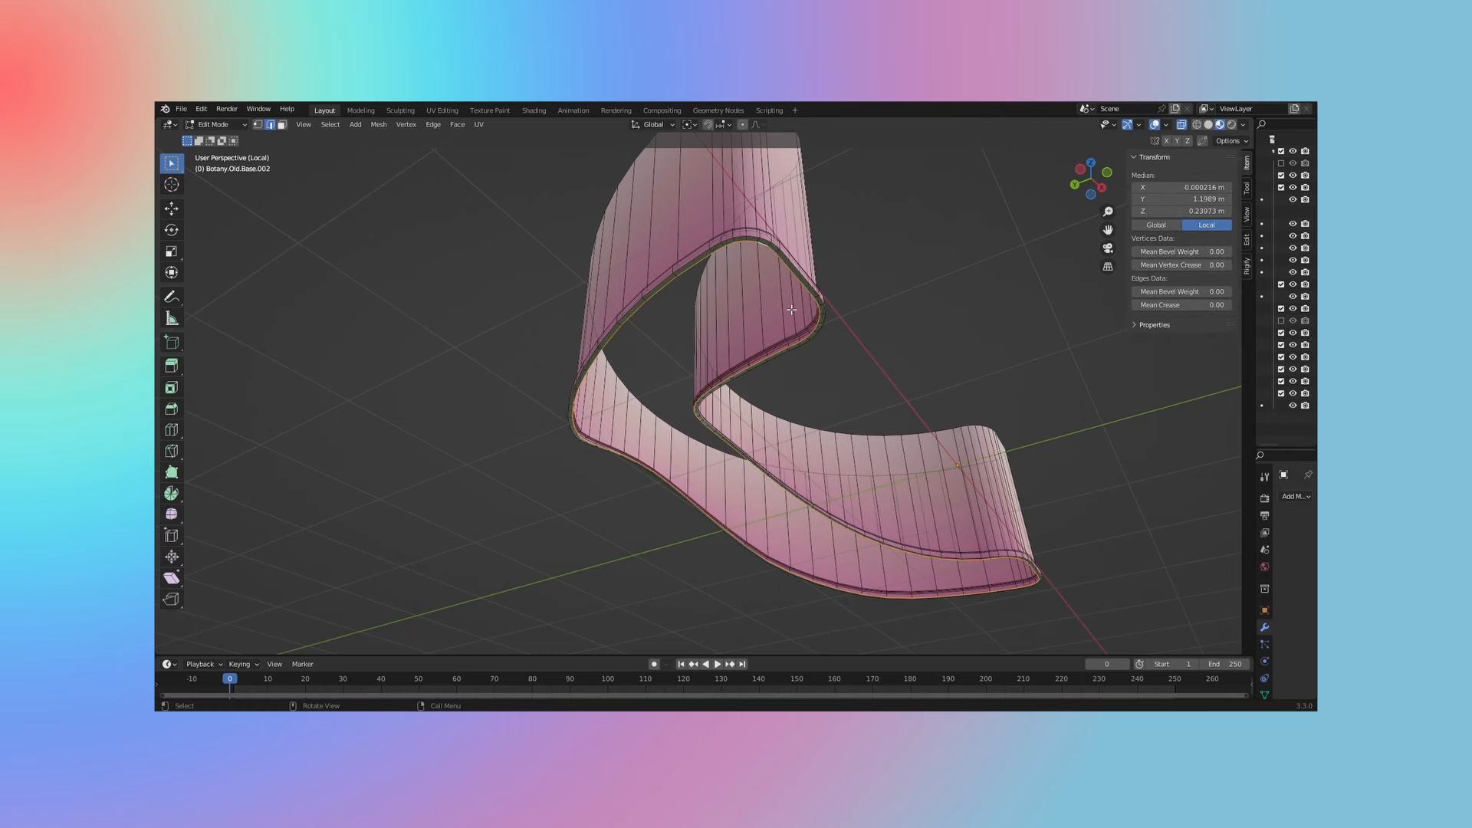
key("Tab")
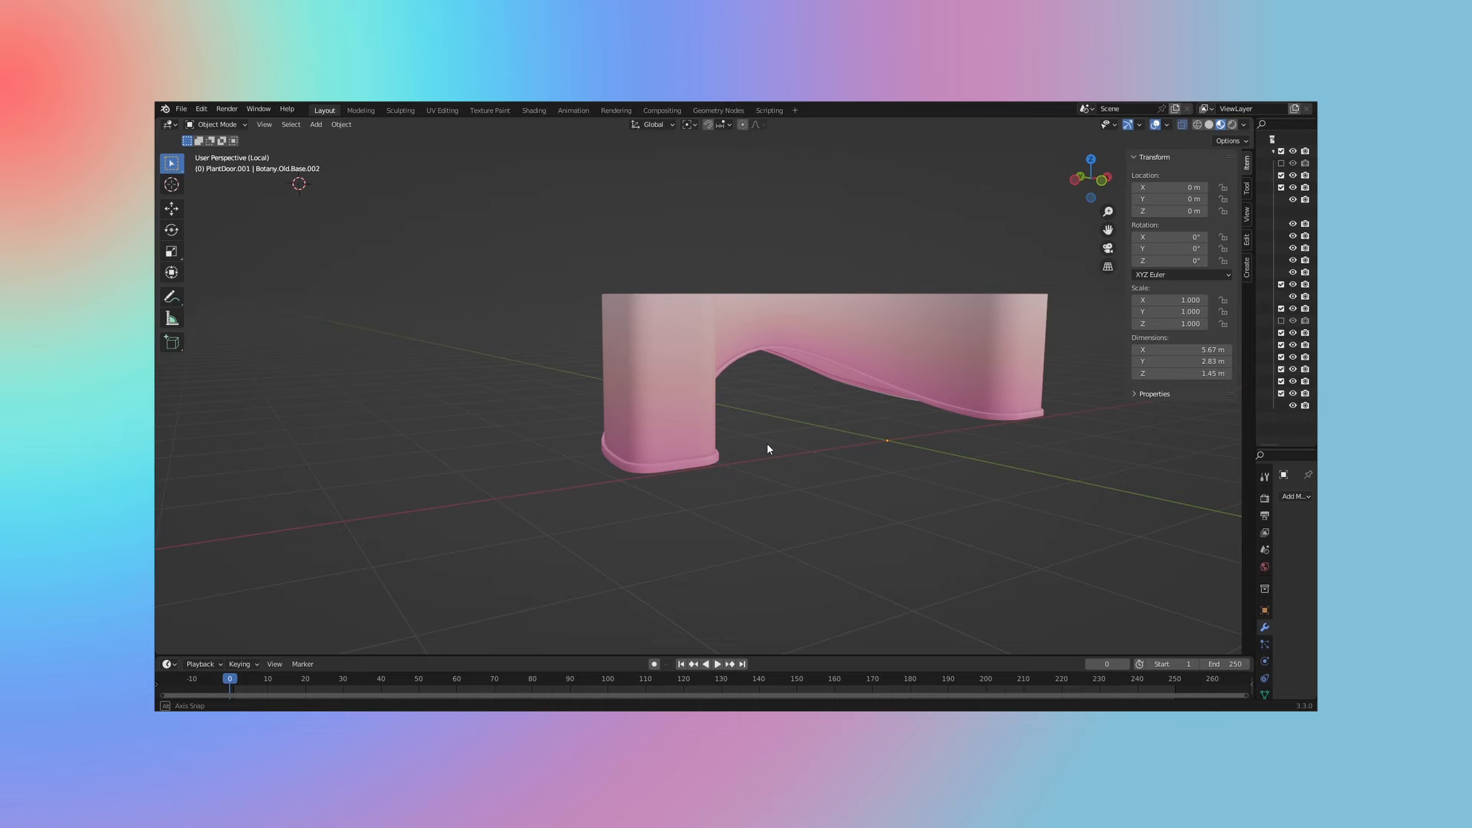
left_click_drag(768, 448, 949, 396)
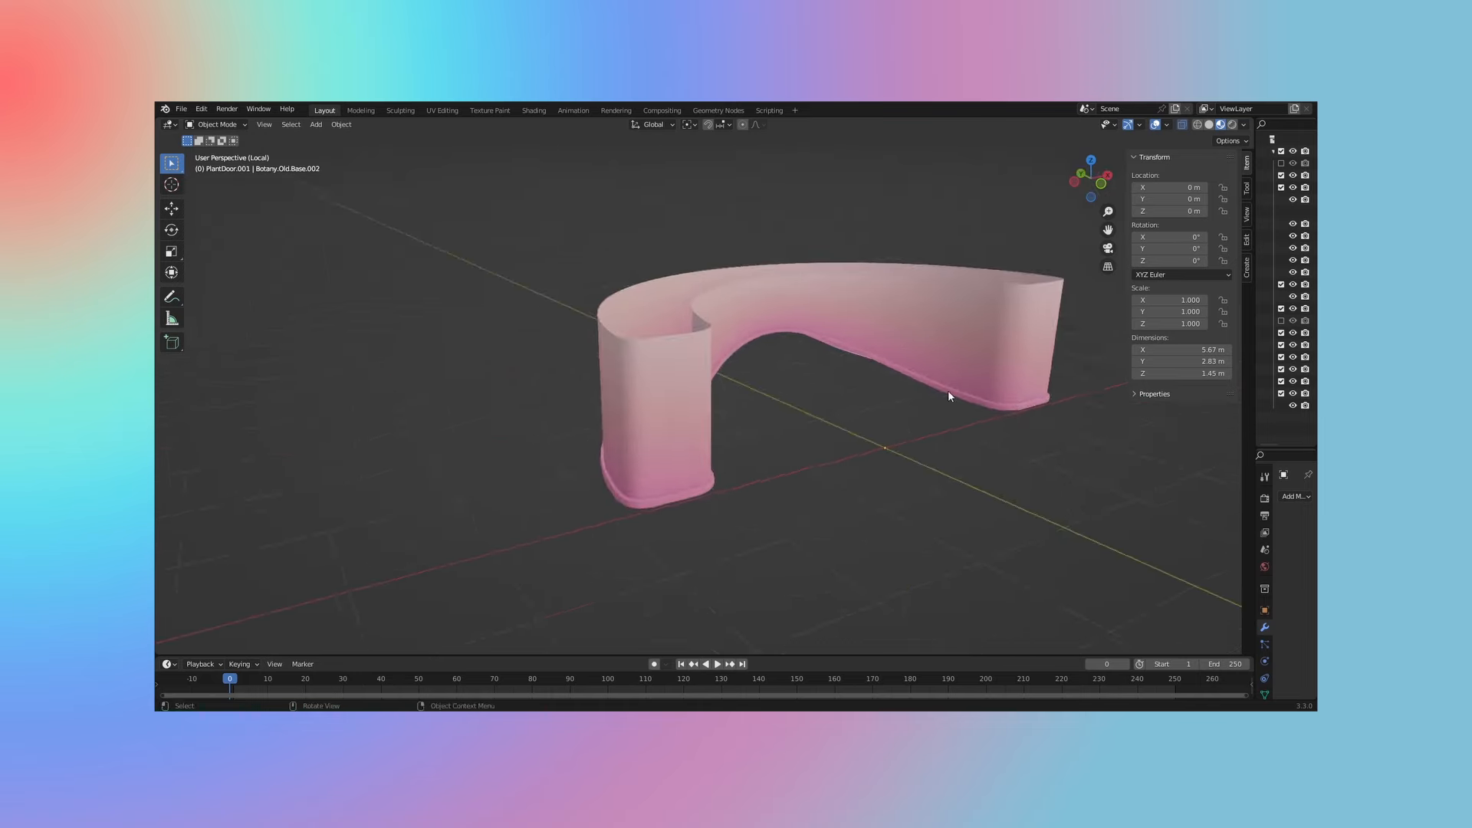
Exit local view and walk through the garden scene at eye level among the plants
key("Tab")
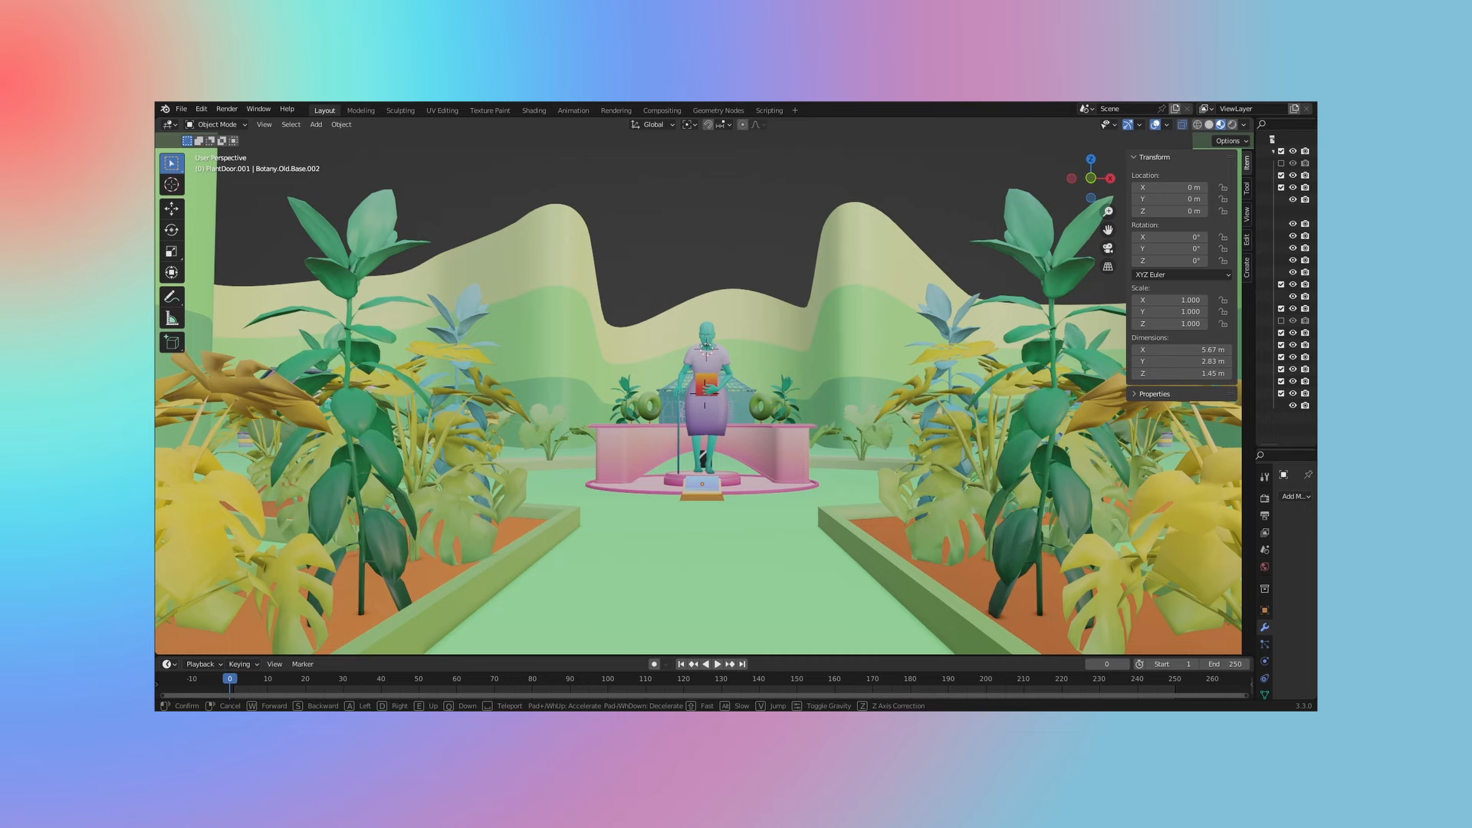
Isolate the planter wall in Edit Mode, front view, and switch to the UV Editing workspace
key("/")
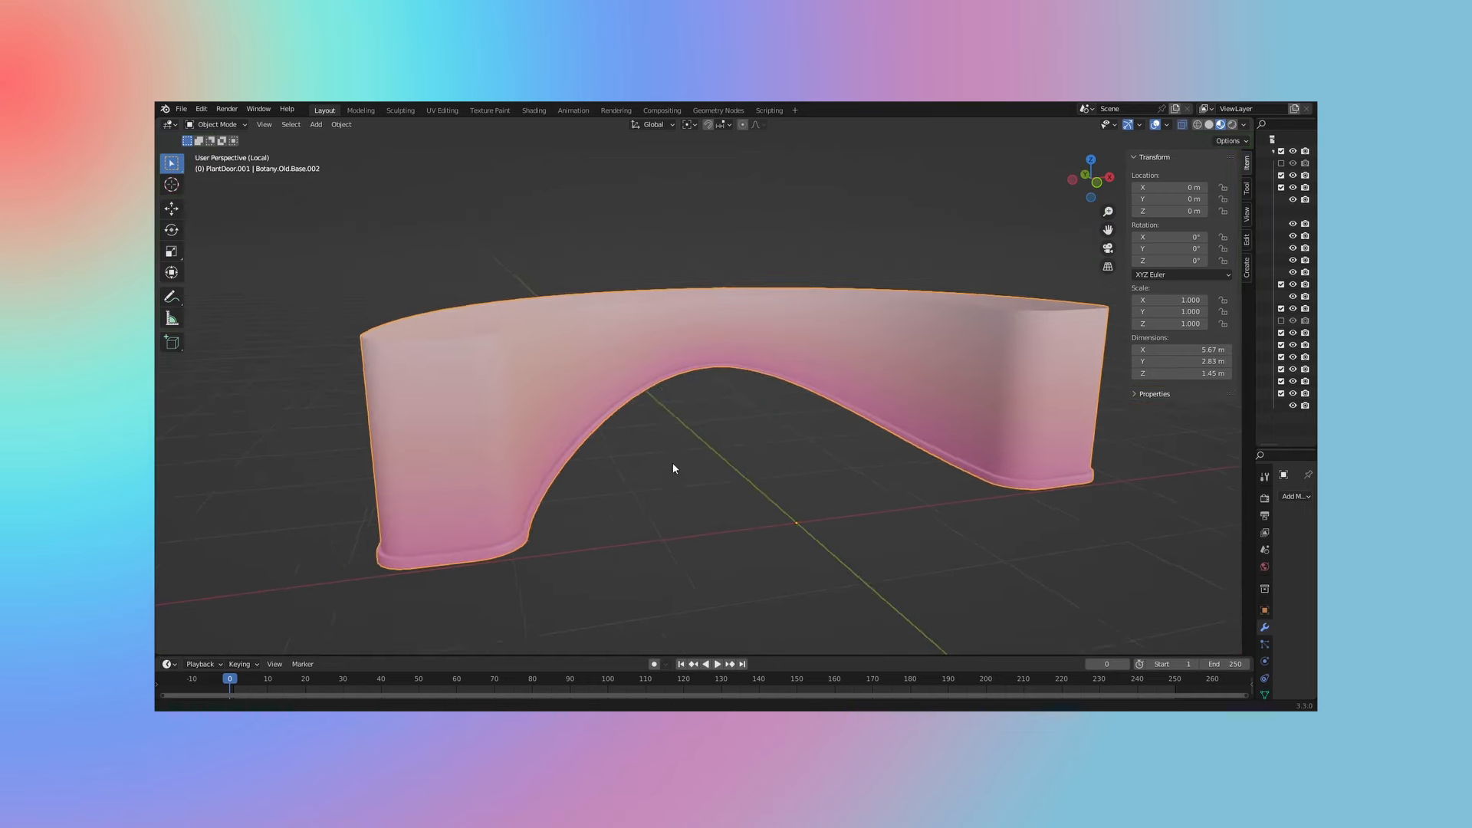
key("Tab")
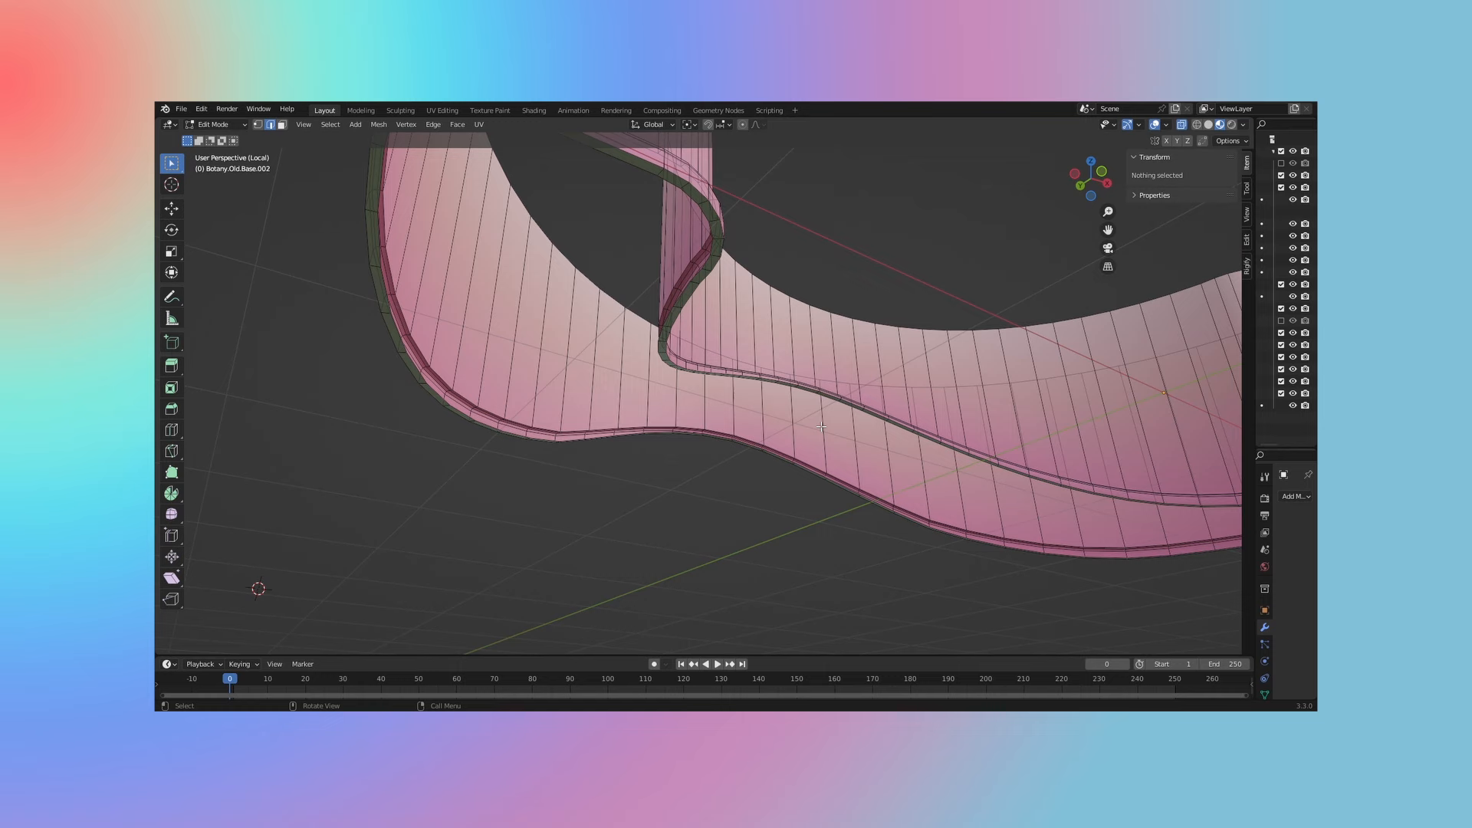
key("KP_1")
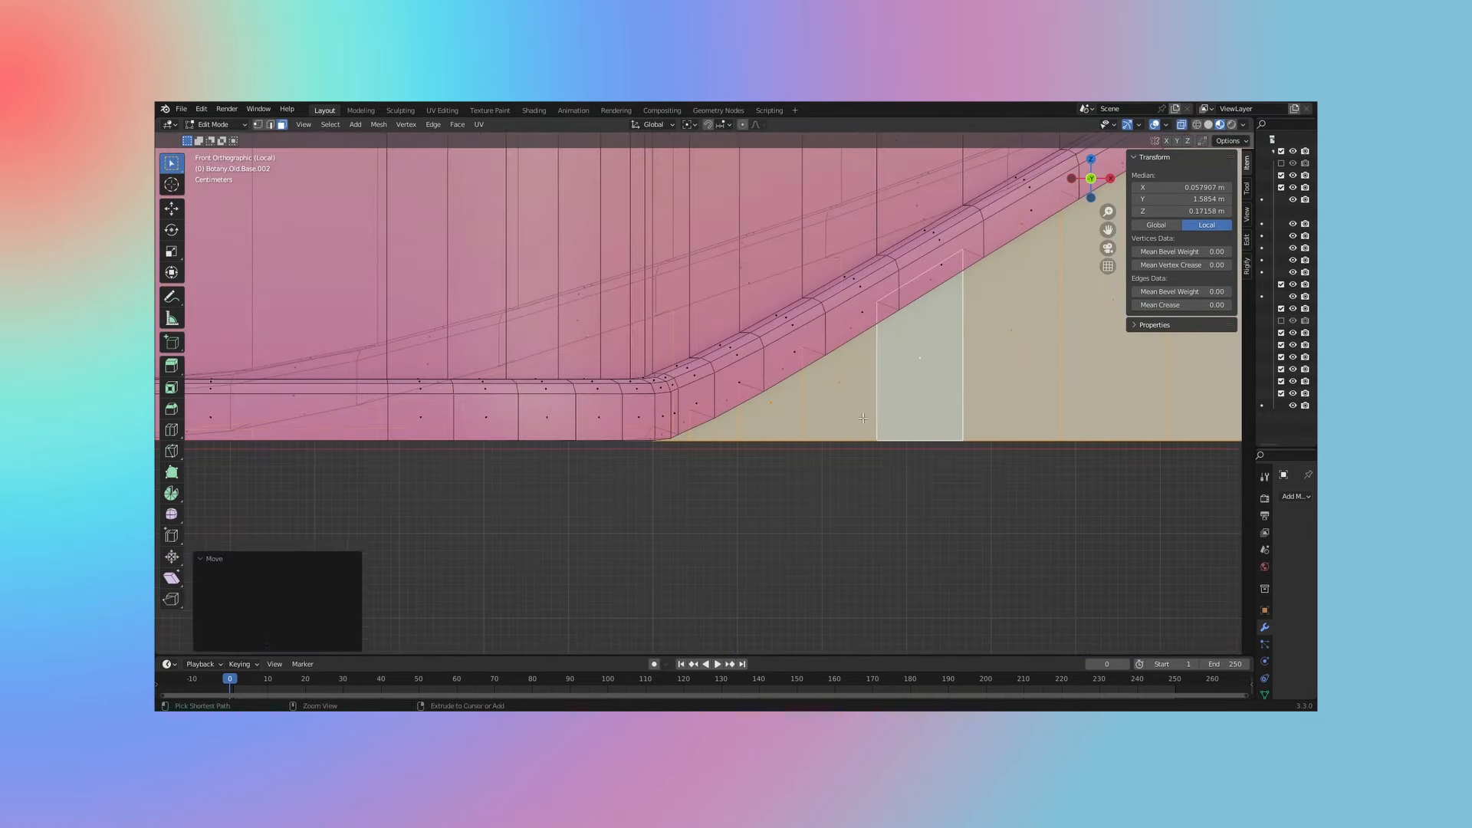
left_click(442, 110)
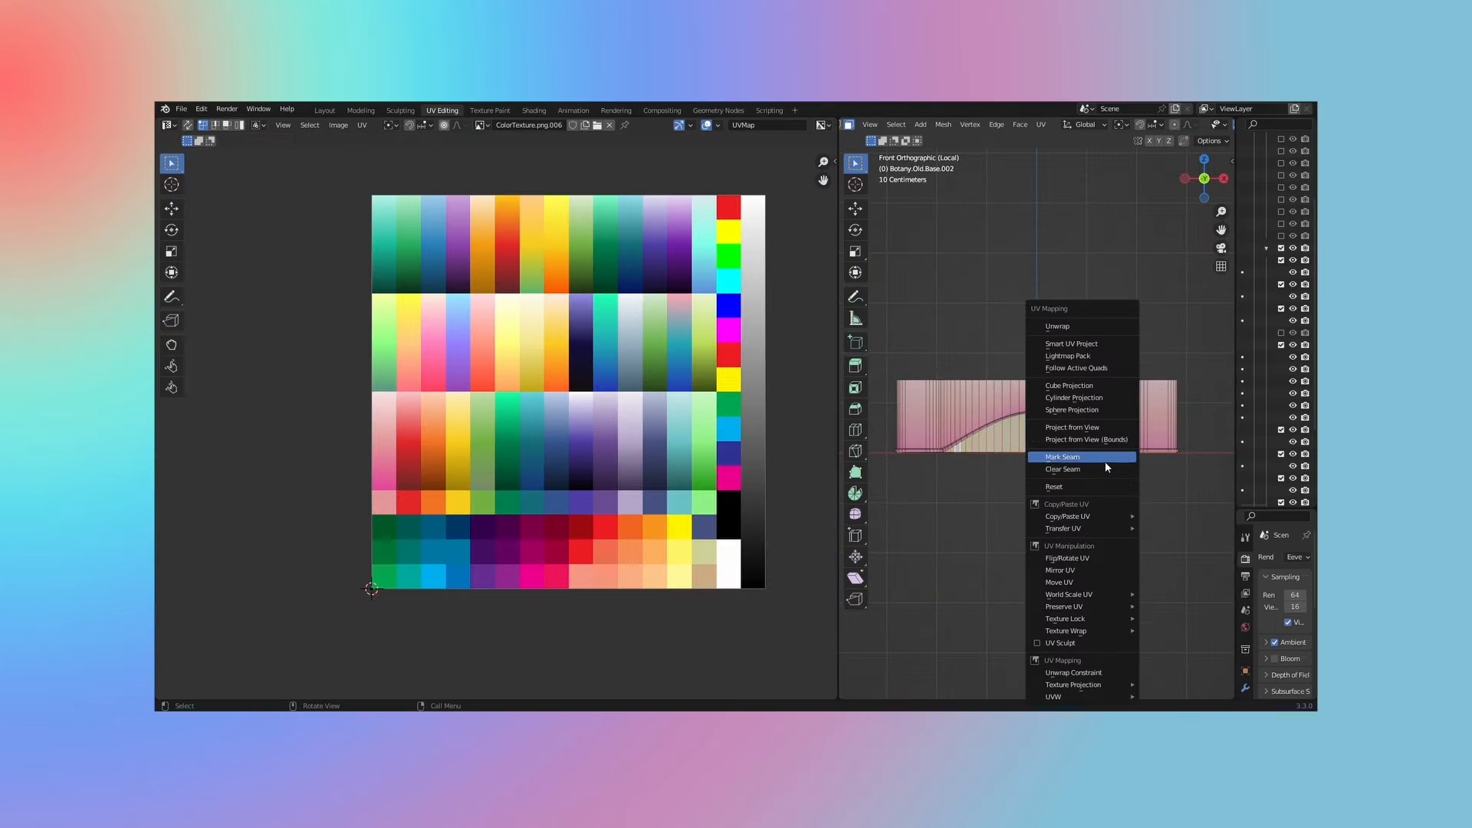
Project the wall's front view as UVs and scale the island over the palette colours
left_click(1072, 428)
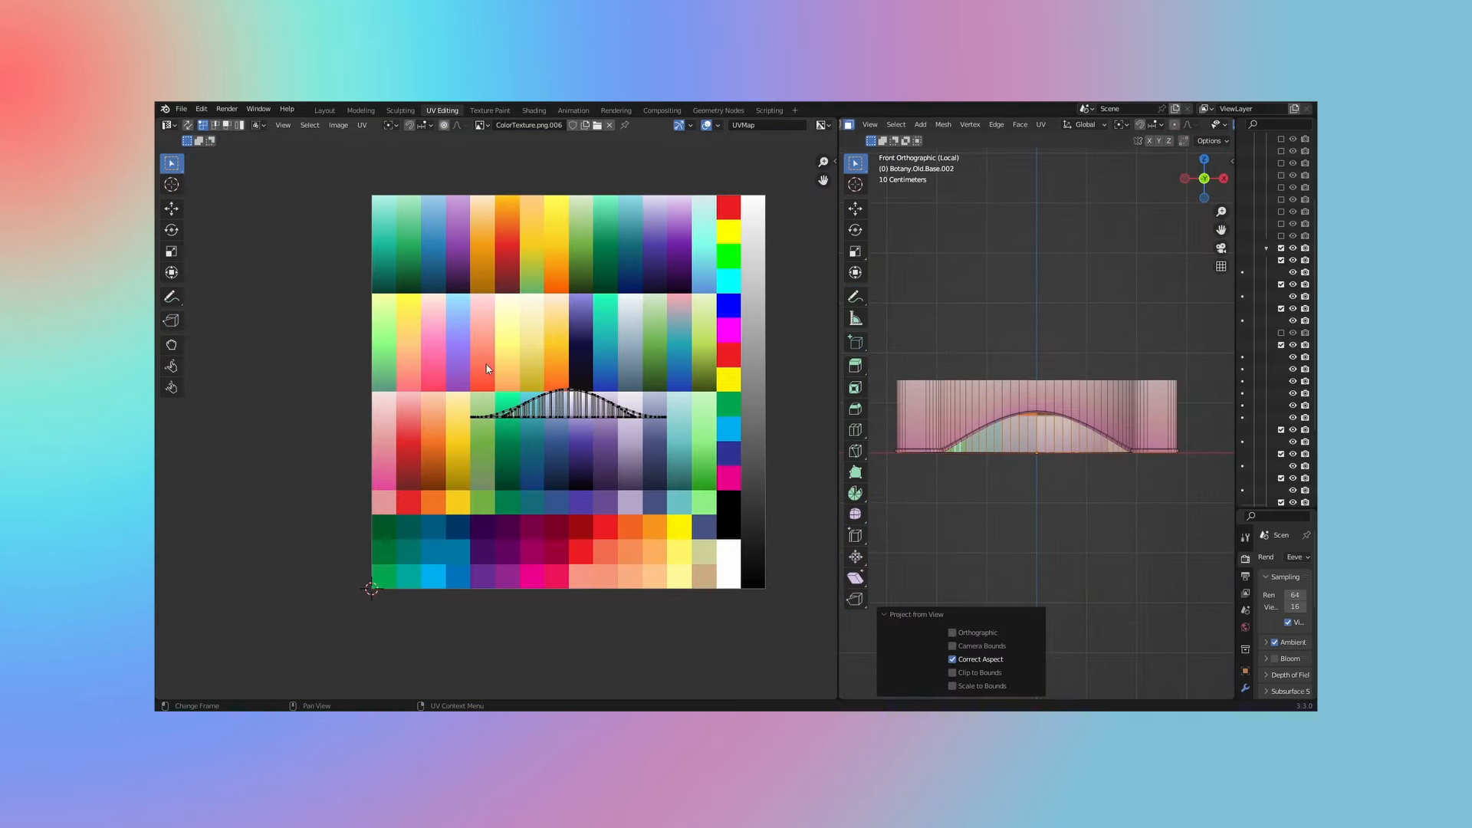
key("s")
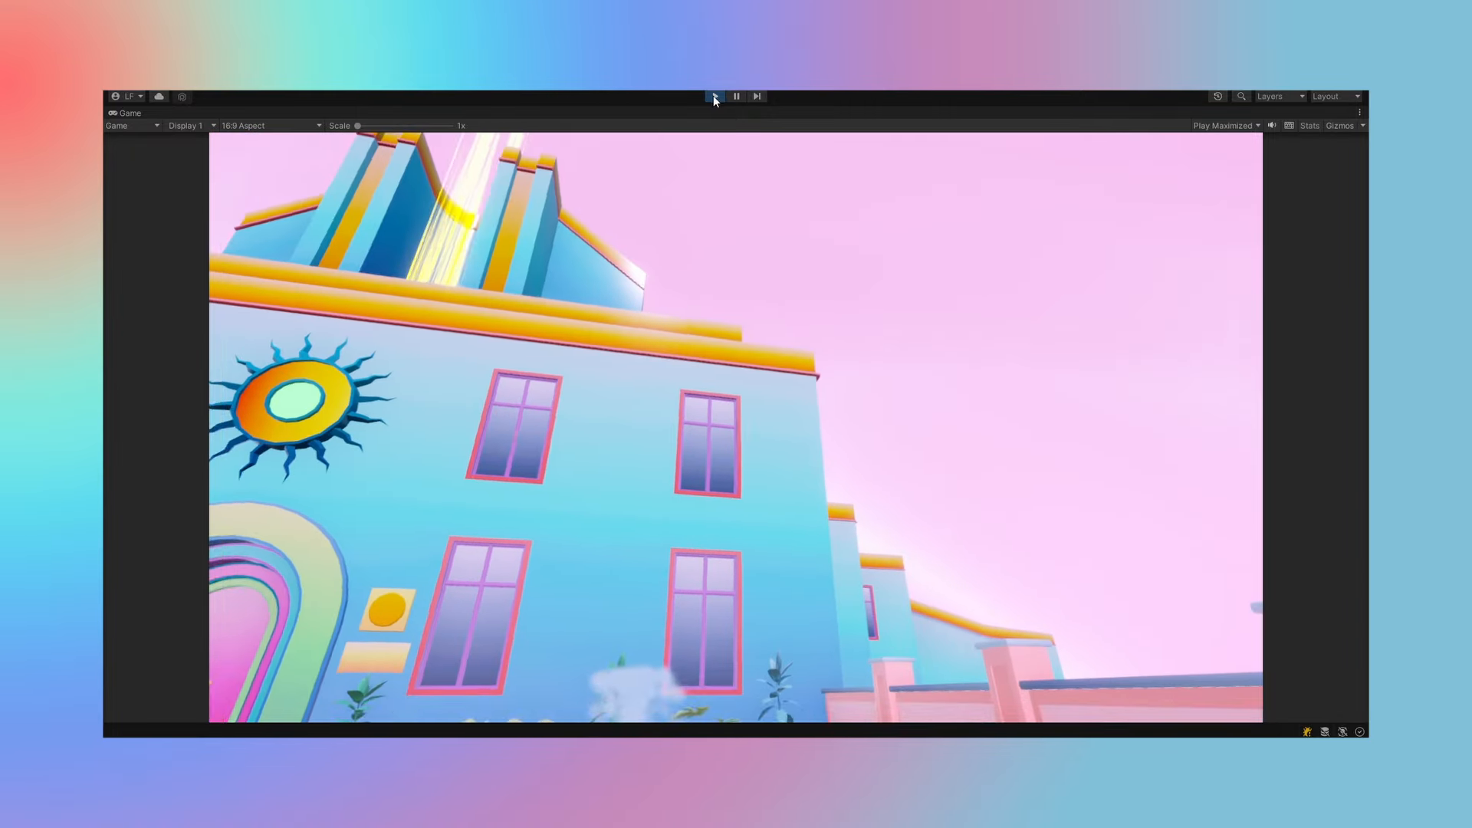
Stop play mode and show the Scene view of the pastel academy building
left_click(714, 96)
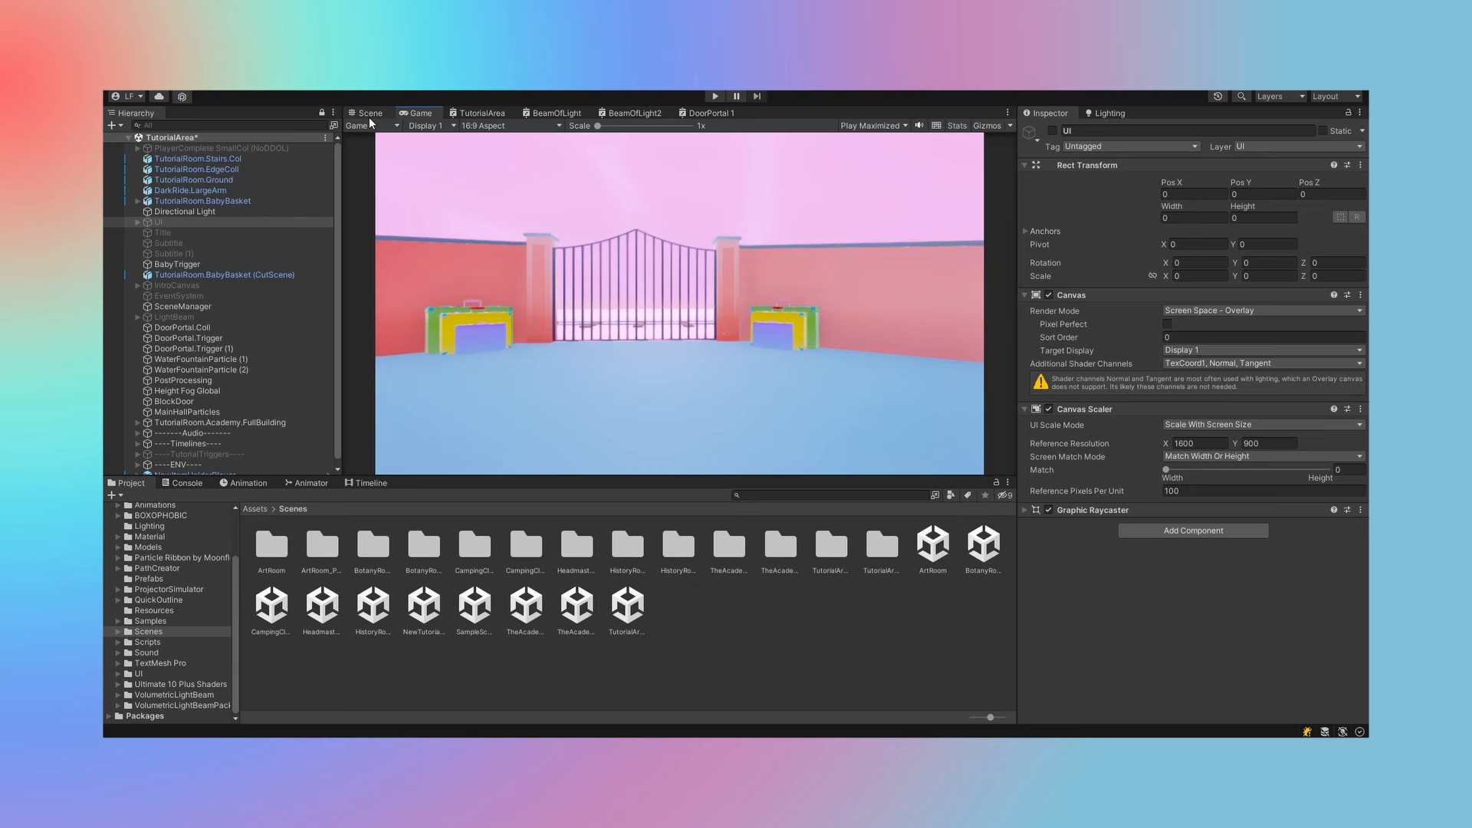
left_click(193, 113)
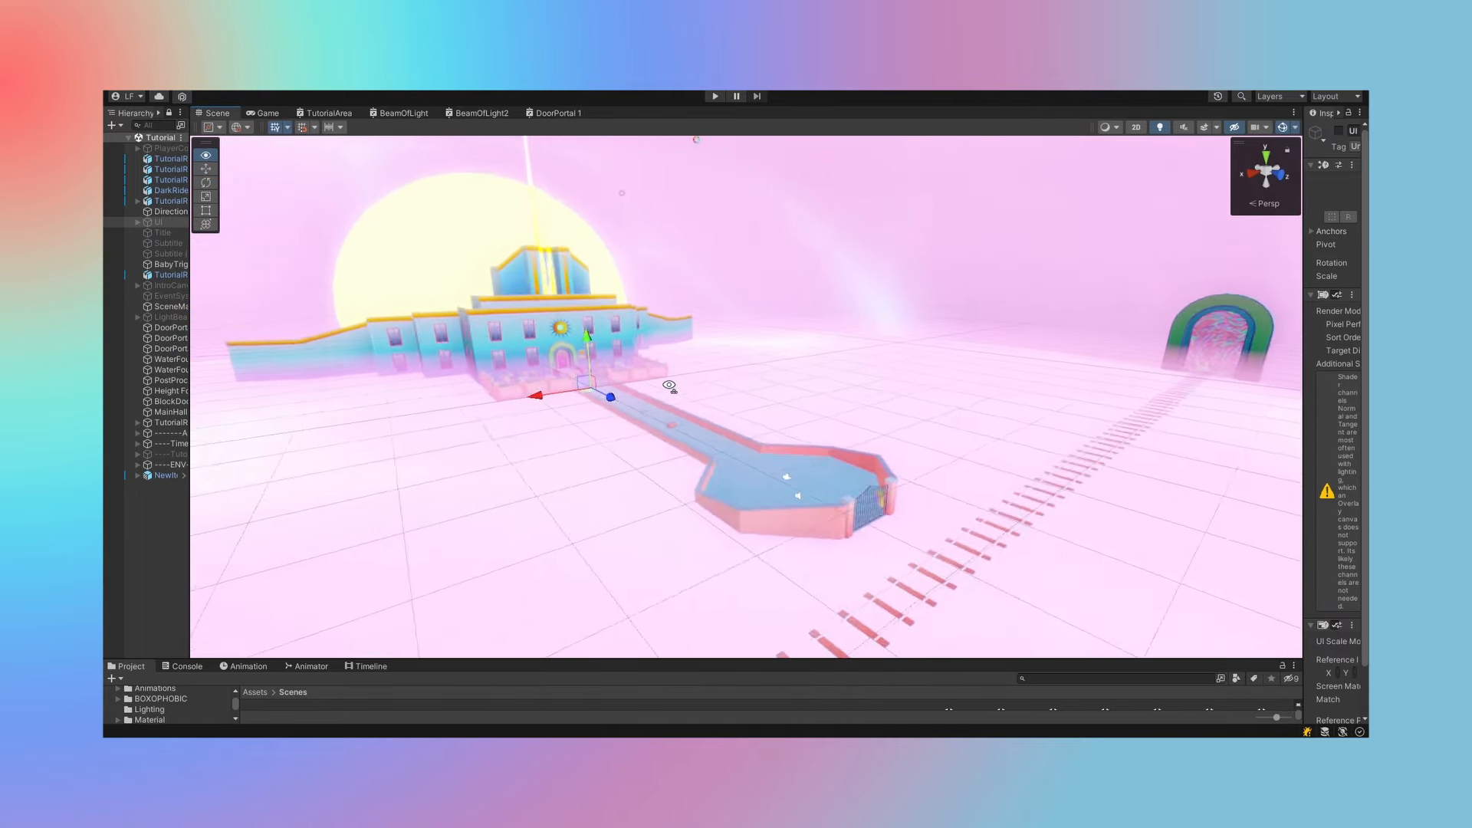
scroll("down", 3)
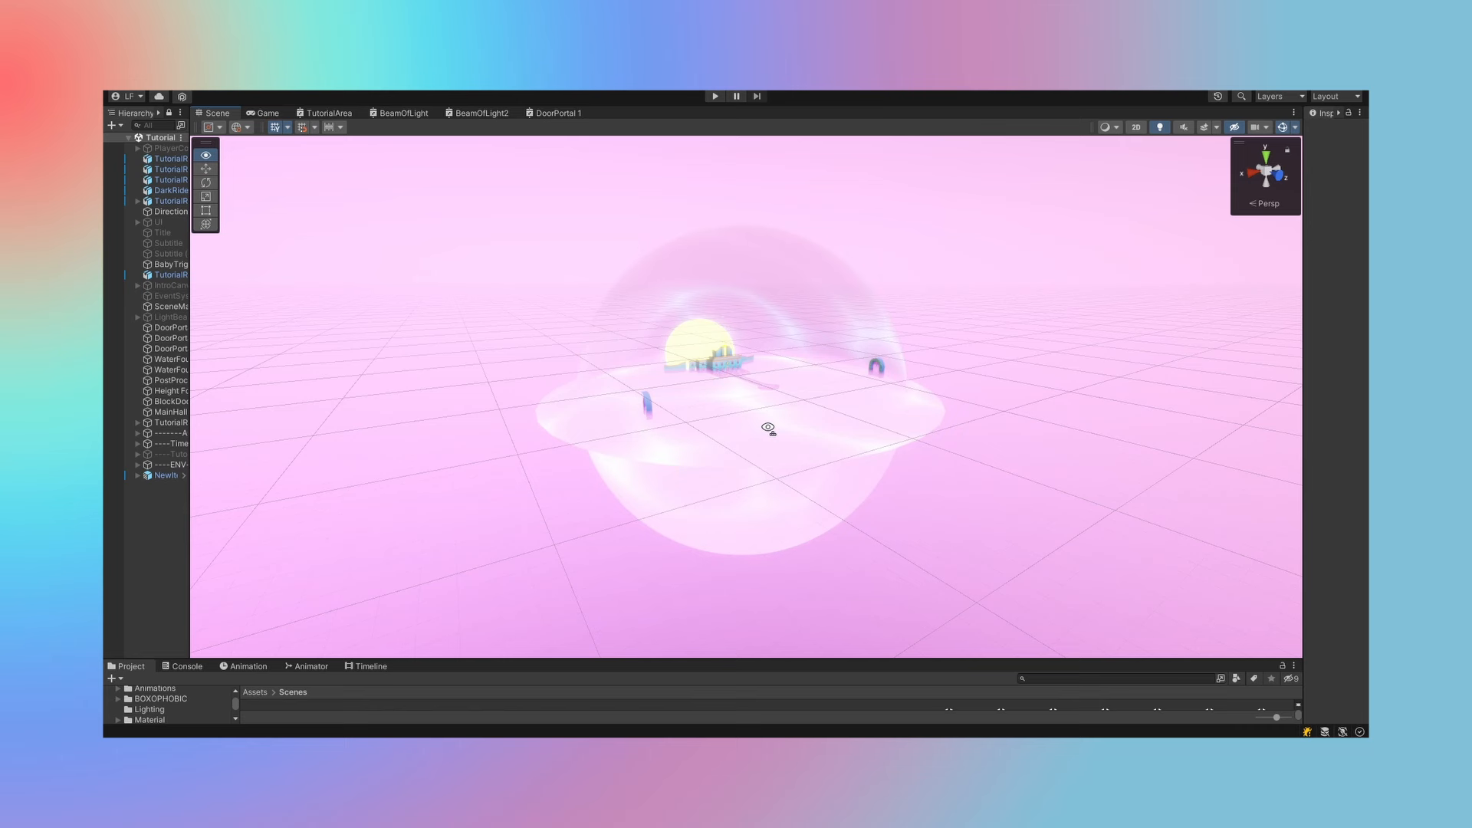
scroll("down", 3)
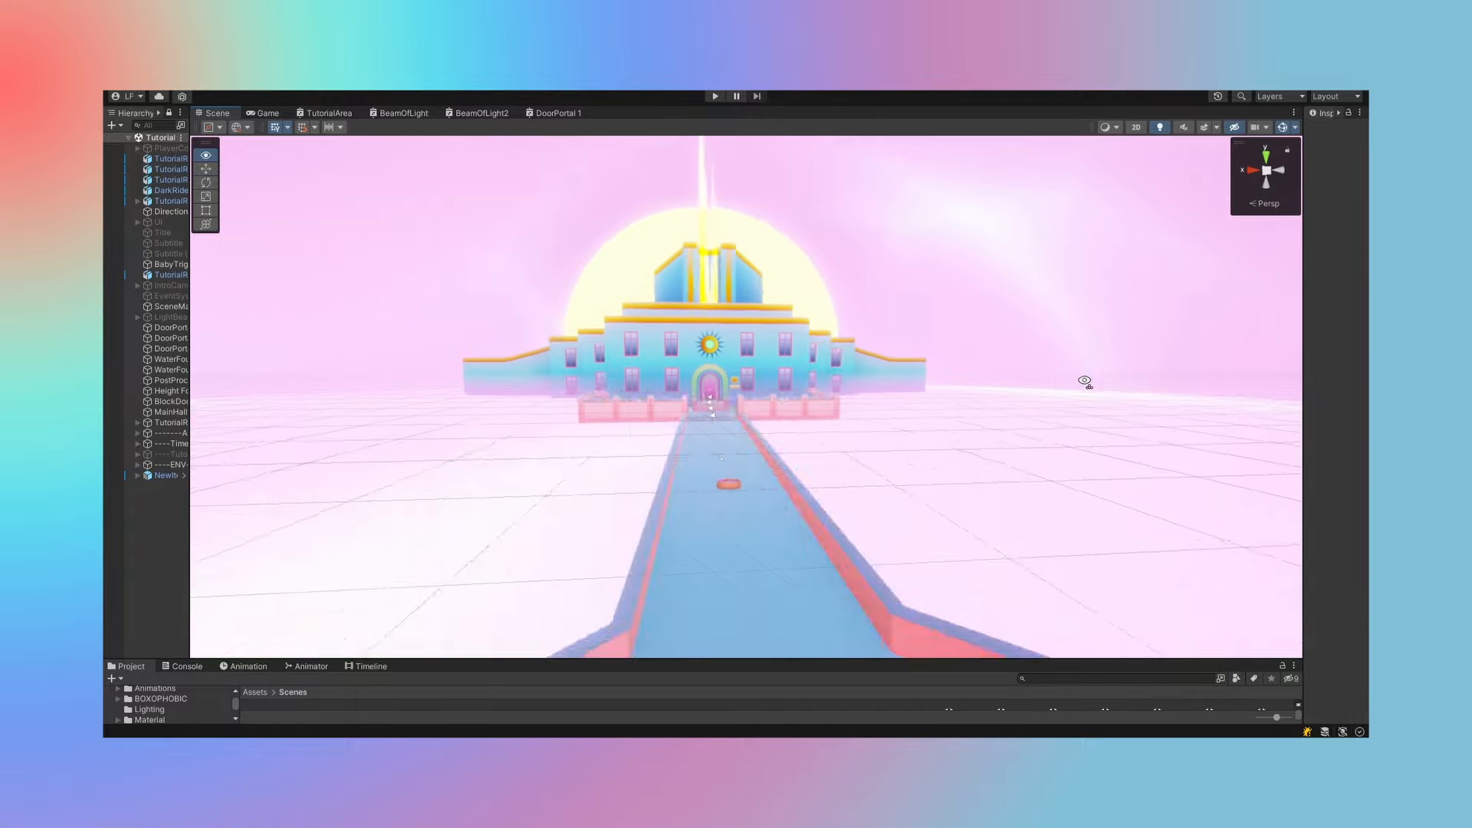
Enter play mode to run the garden scene with potted cypress trees and flower beds
left_click(714, 96)
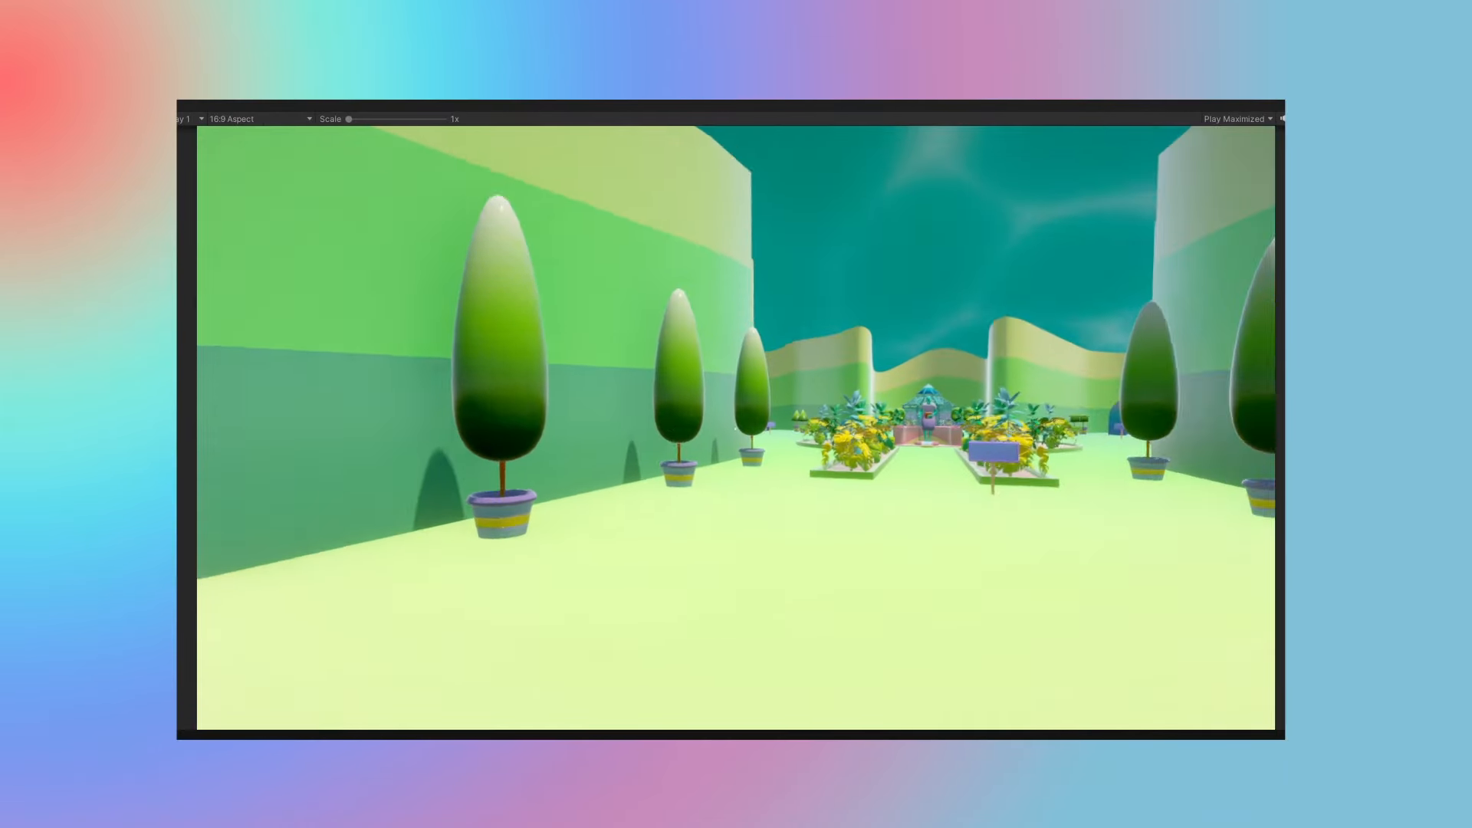